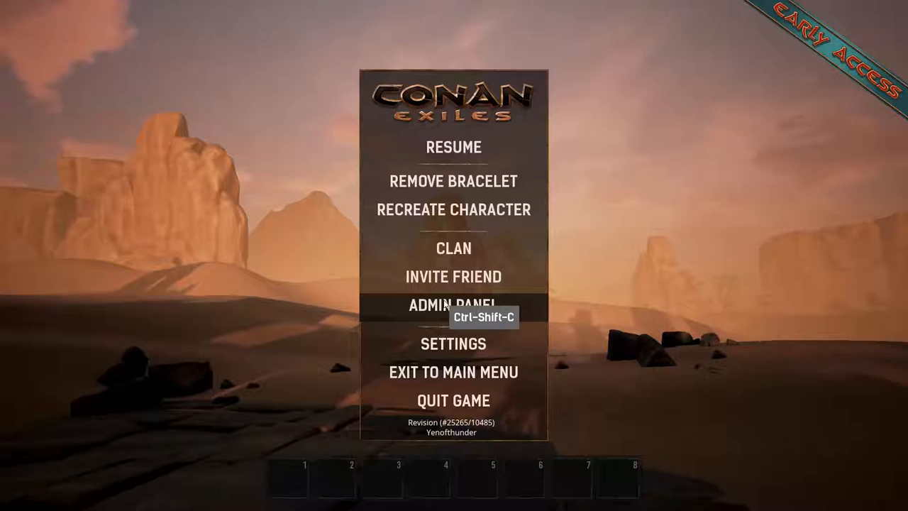
# Reopen the admin panel to read the Ghost flying, no-collision command description.
pyautogui.click(453, 306)
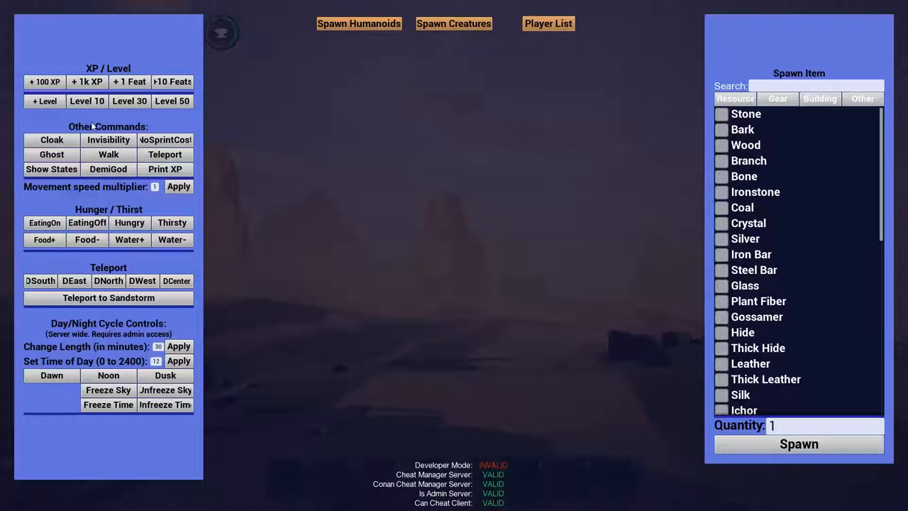
pyautogui.moveTo(68, 140)
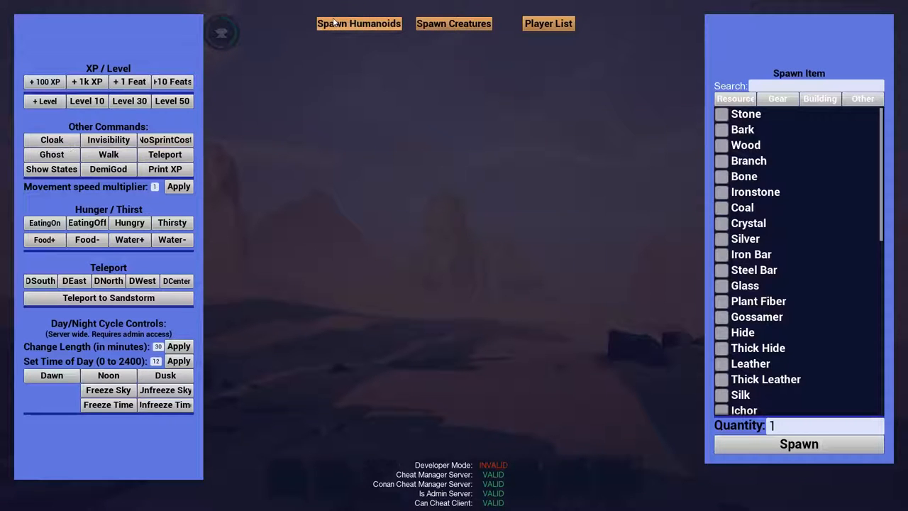
pyautogui.moveTo(100, 133)
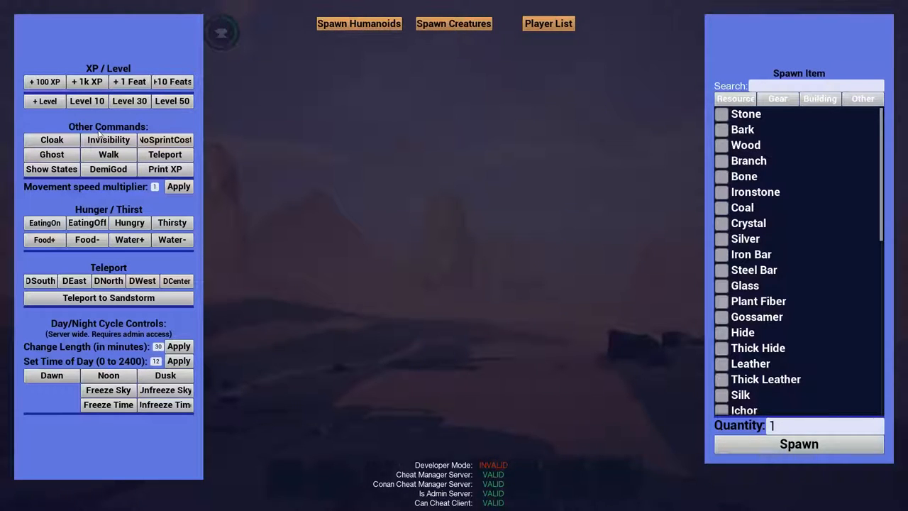
pyautogui.moveTo(51, 154)
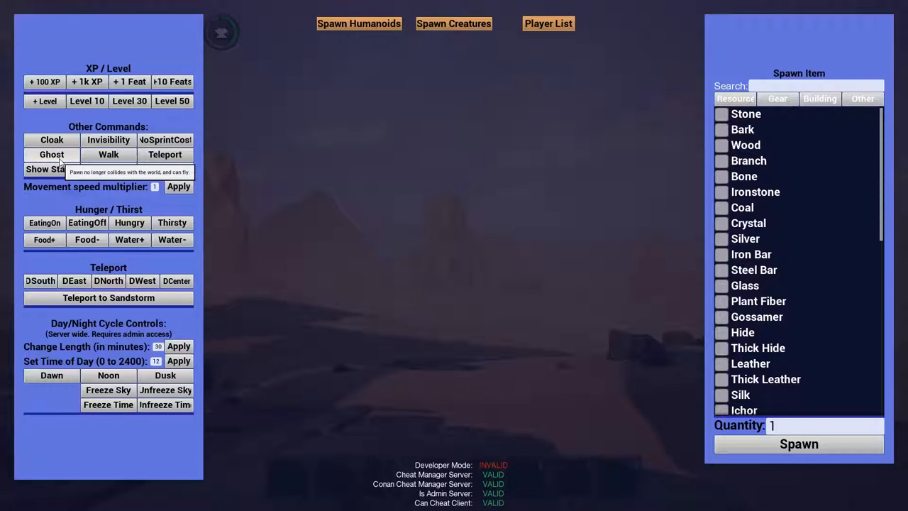
pyautogui.moveTo(108, 154)
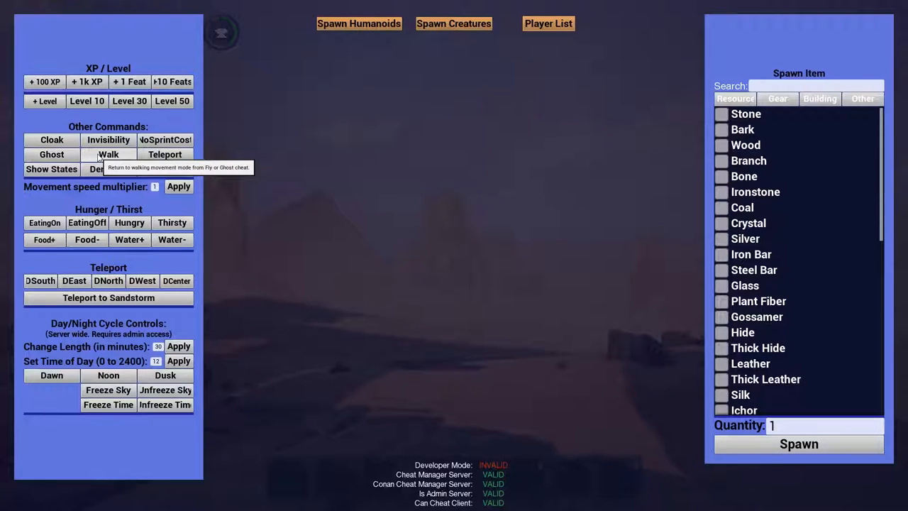
pyautogui.moveTo(51, 169)
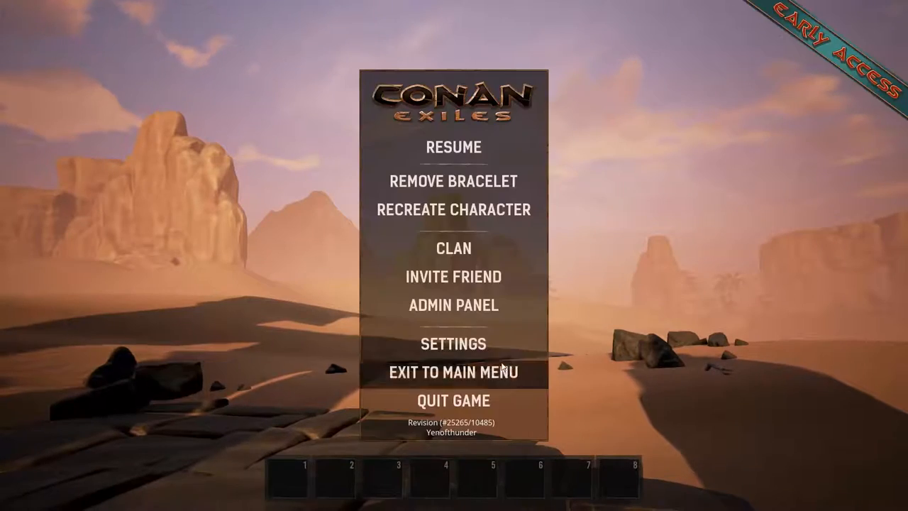
pyautogui.click(454, 147)
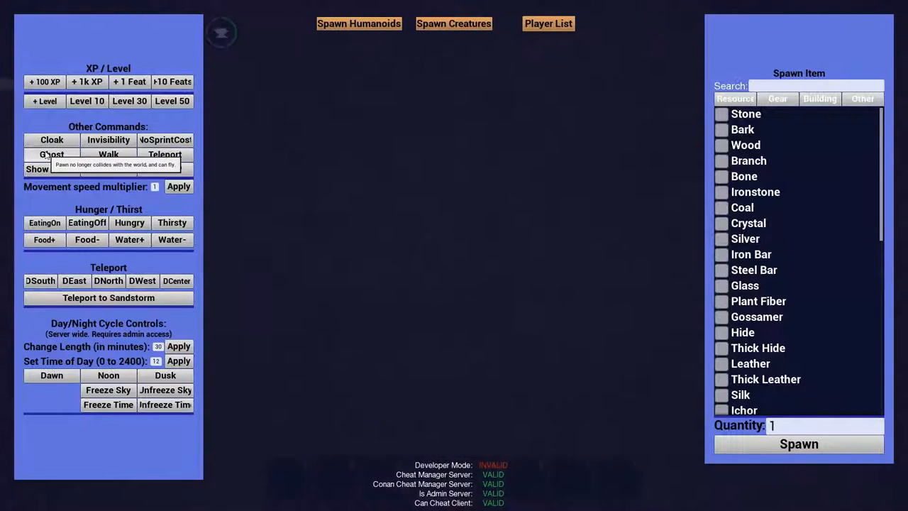
pyautogui.moveTo(52, 154)
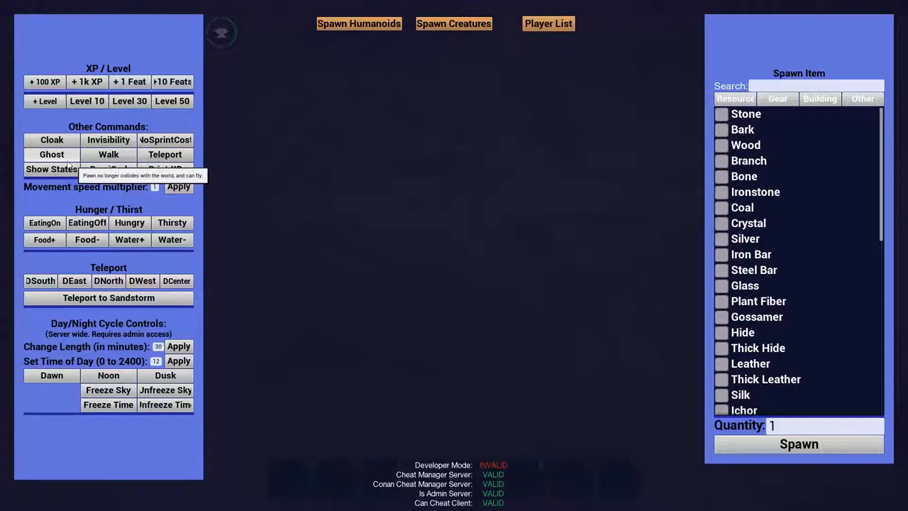
pyautogui.moveTo(327, 253)
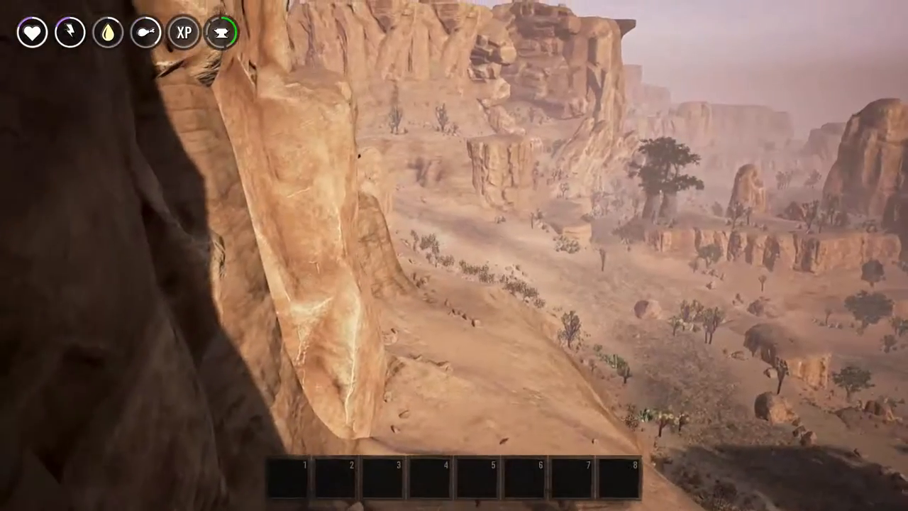
pyautogui.press('Escape')
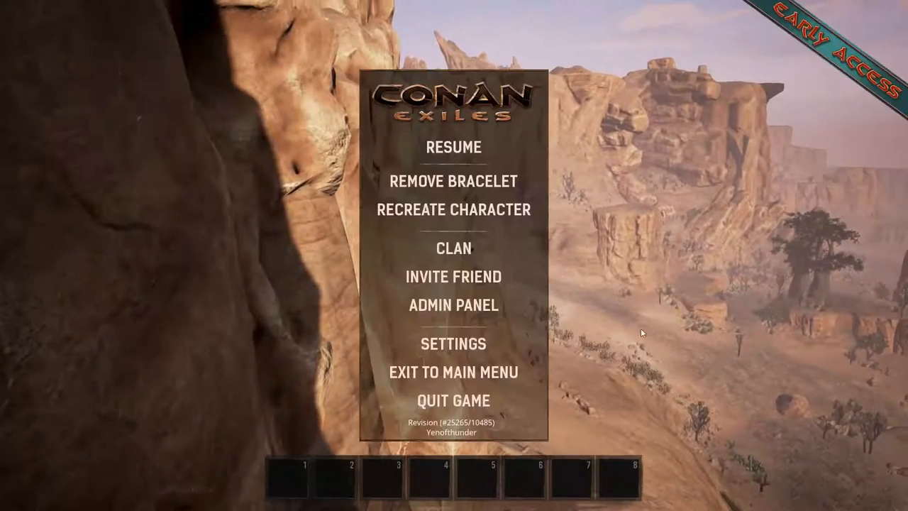
pyautogui.click(452, 304)
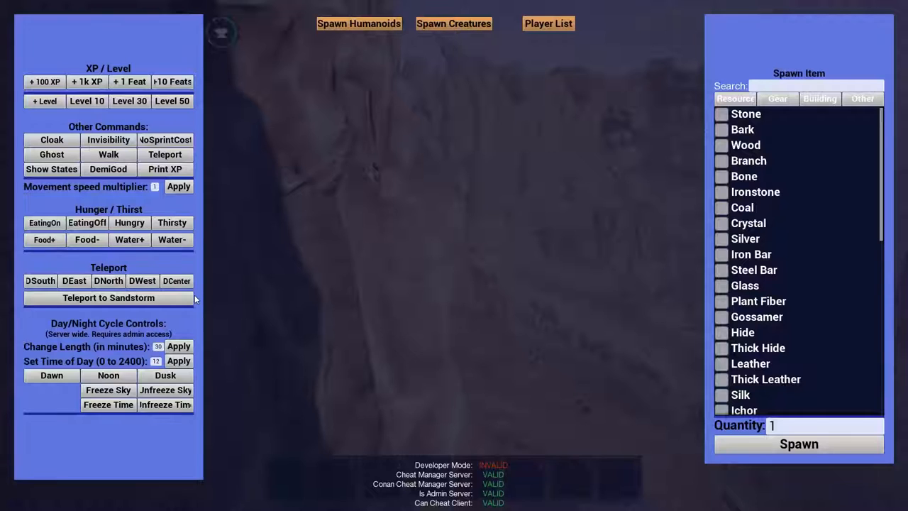
pyautogui.moveTo(51, 169)
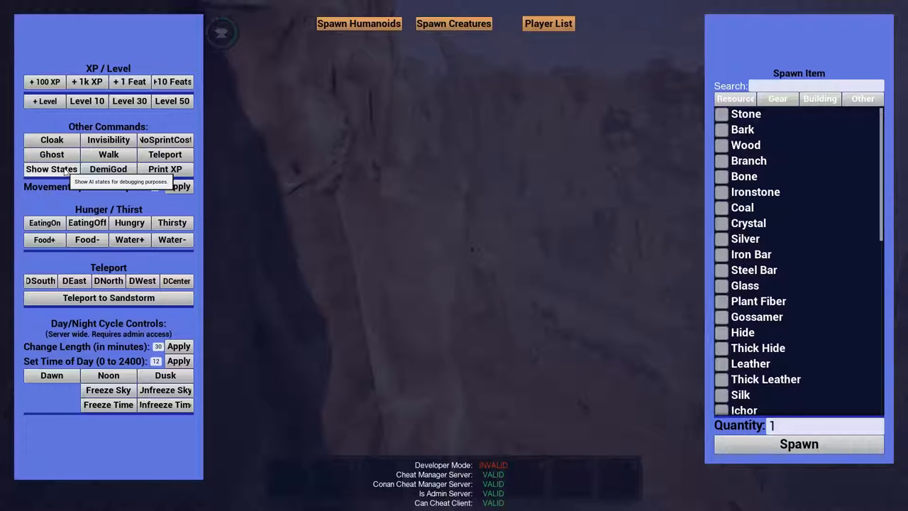
pyautogui.moveTo(108, 169)
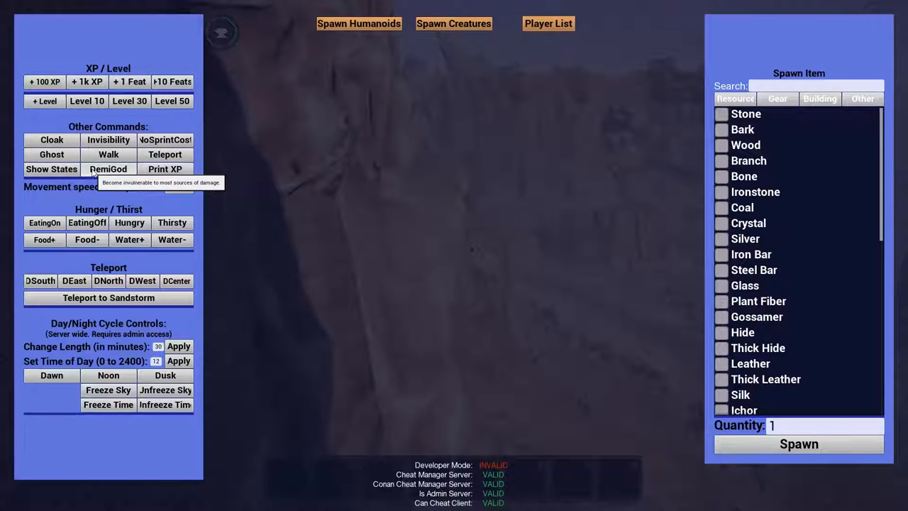
pyautogui.moveTo(156, 259)
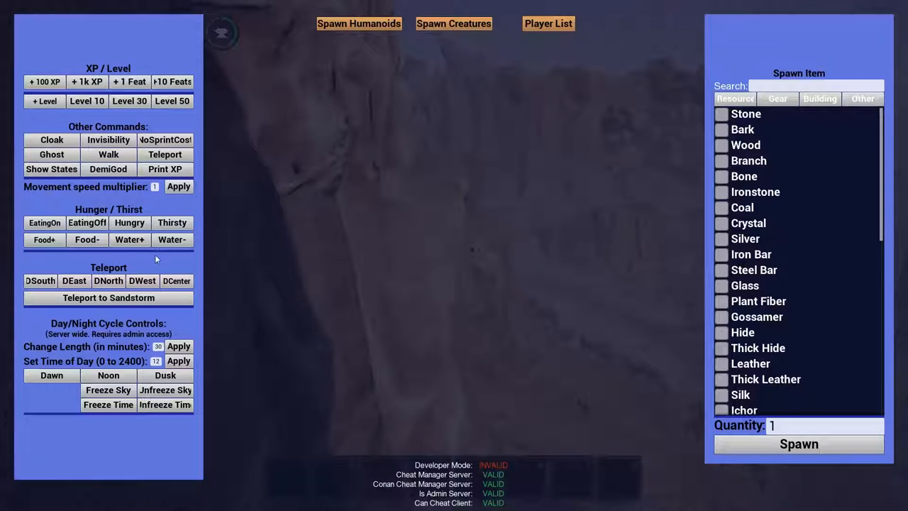
pyautogui.moveTo(165, 169)
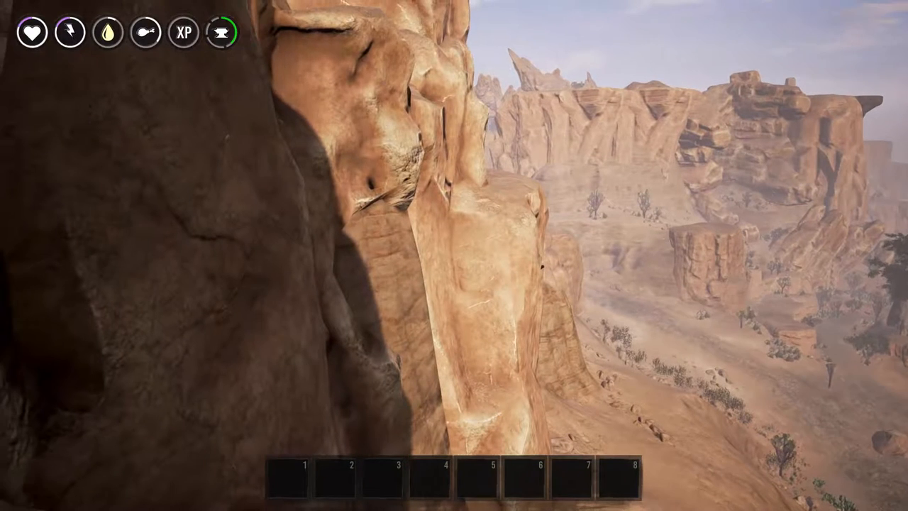
# Teleport the character to the desert area near ancient ruins through the admin panel.
pyautogui.press('Escape')
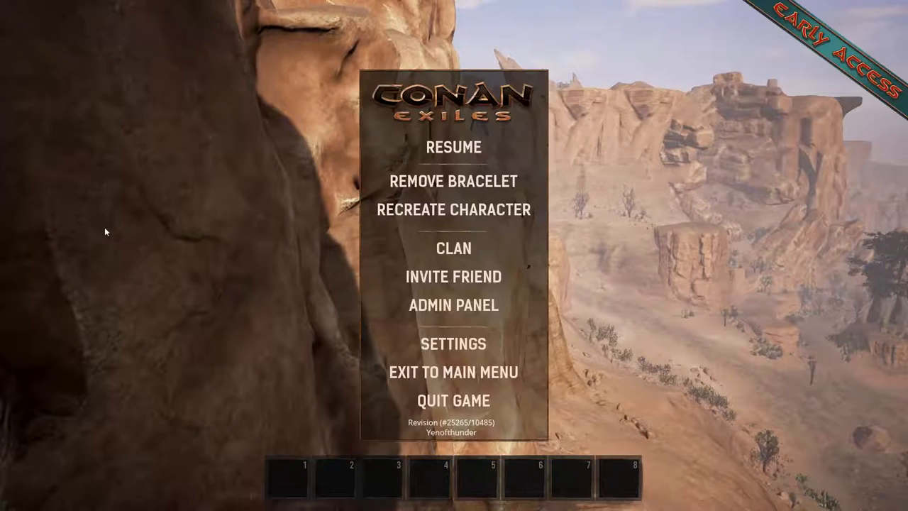
pyautogui.click(453, 305)
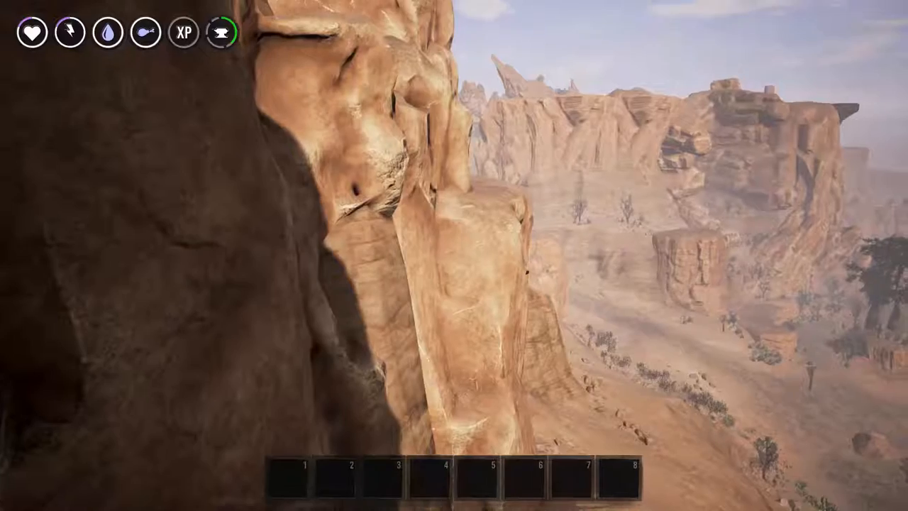
pyautogui.press('Escape')
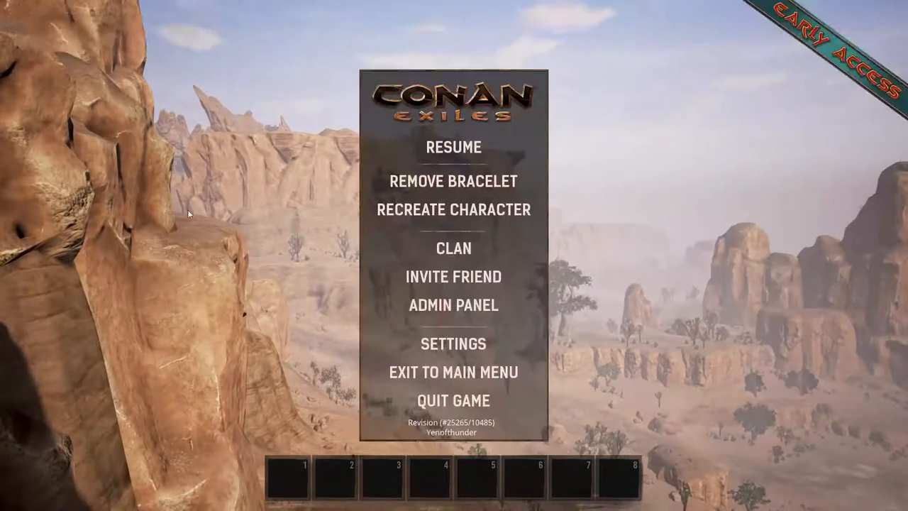
pyautogui.click(454, 305)
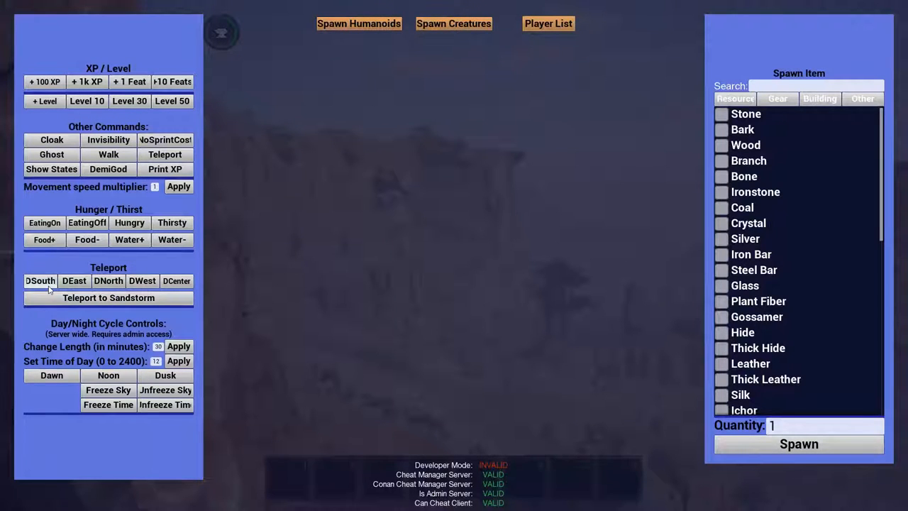
pyautogui.moveTo(64, 286)
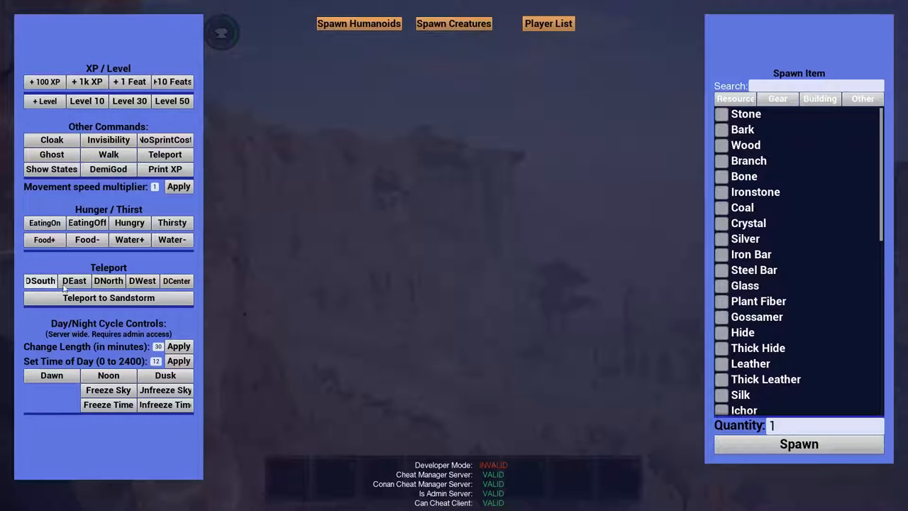
pyautogui.click(74, 280)
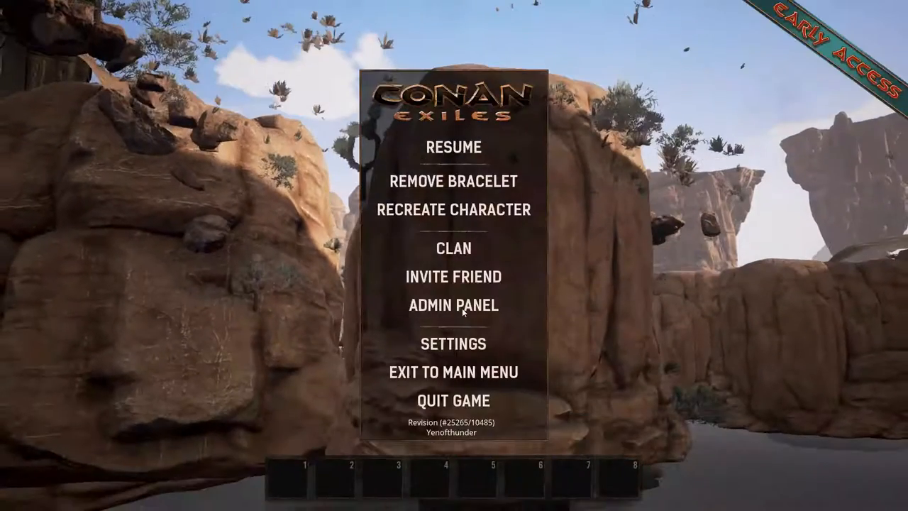
pyautogui.click(454, 305)
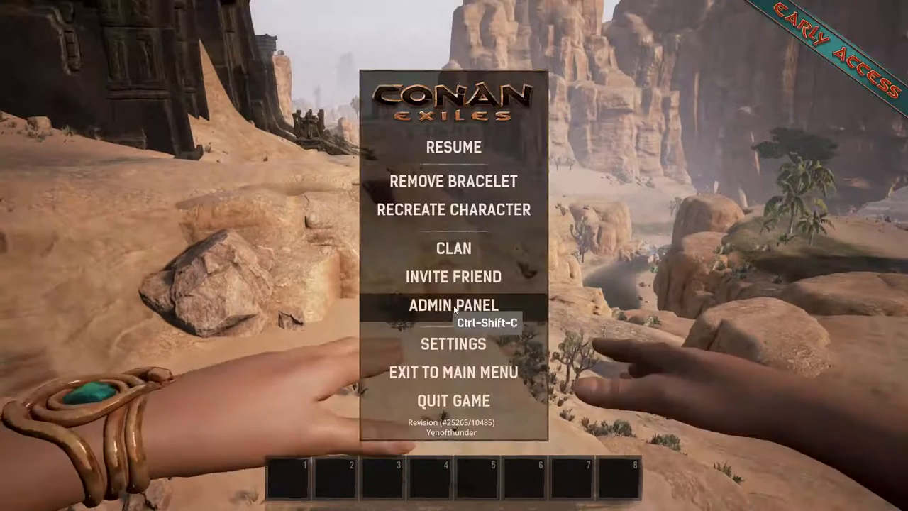
# Teleport the character to the Sandstorm location from the admin panel.
pyautogui.click(454, 306)
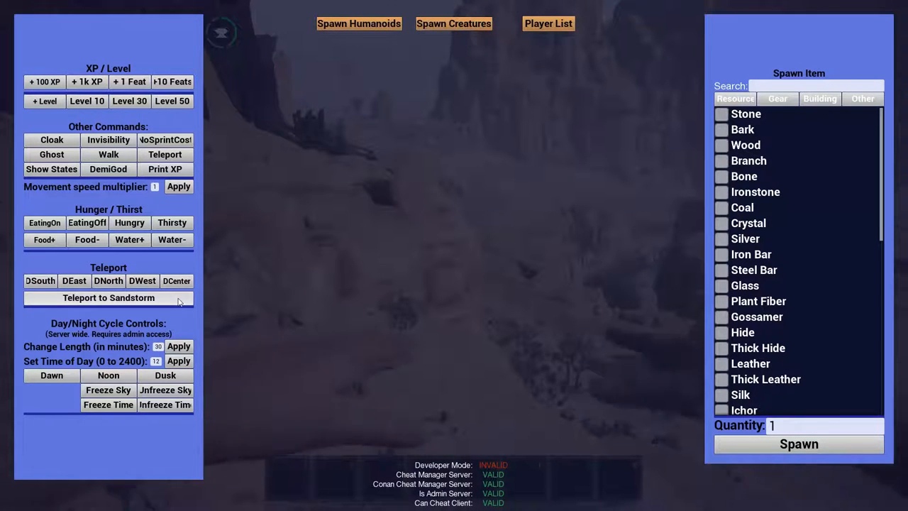
pyautogui.click(107, 298)
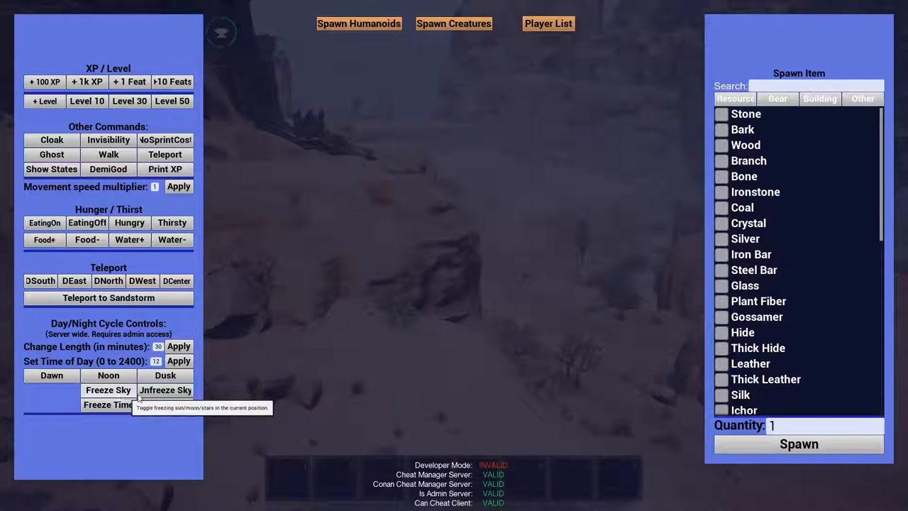
pyautogui.moveTo(108, 404)
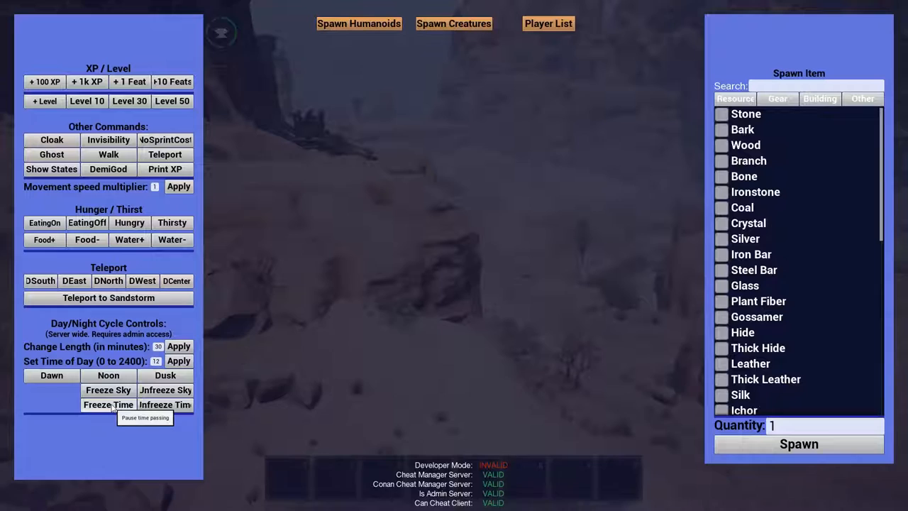
pyautogui.moveTo(108, 389)
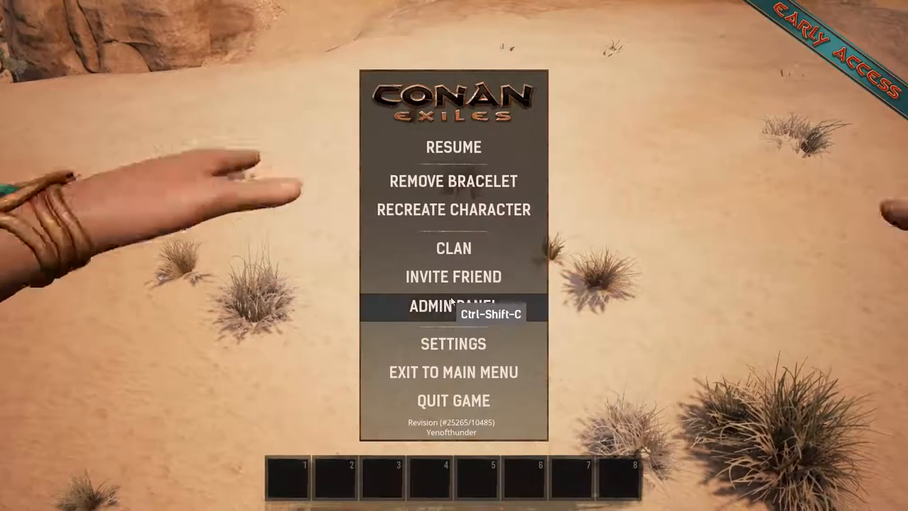
# Reopen the admin panel over the desert with rock spires and a tower.
pyautogui.click(452, 309)
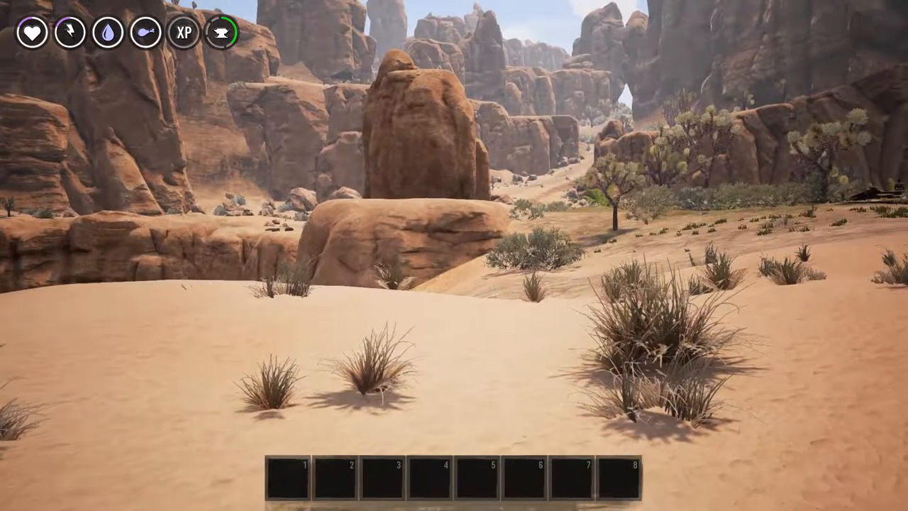
pyautogui.press('Escape')
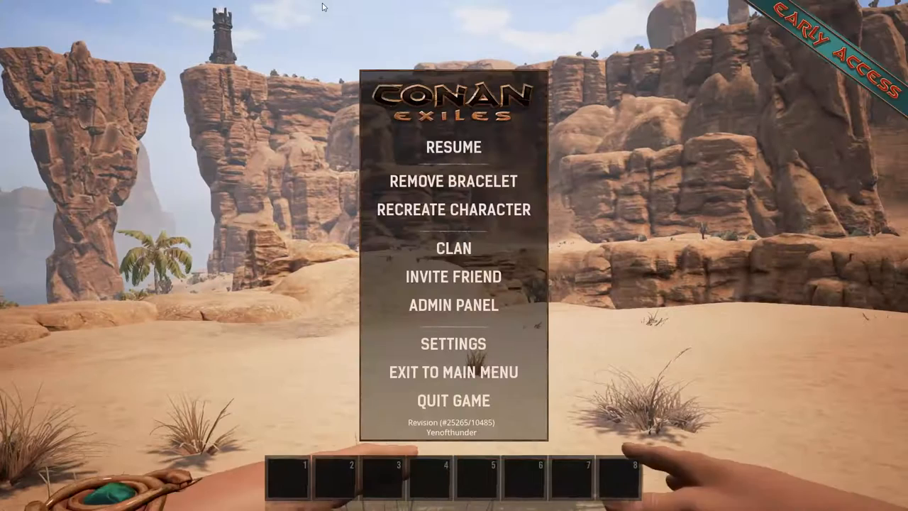
pyautogui.click(454, 306)
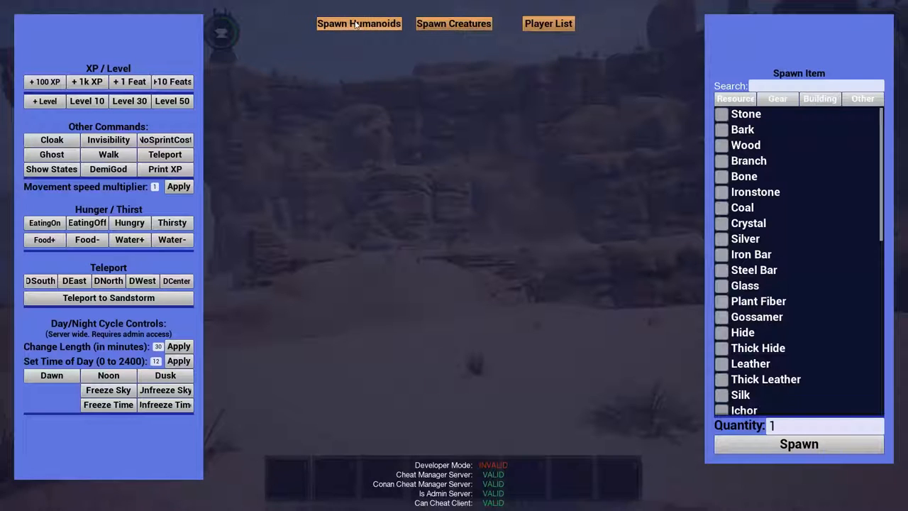
# Show the Spawn Humanoids list and set NPC behavior to Passive.
pyautogui.click(359, 23)
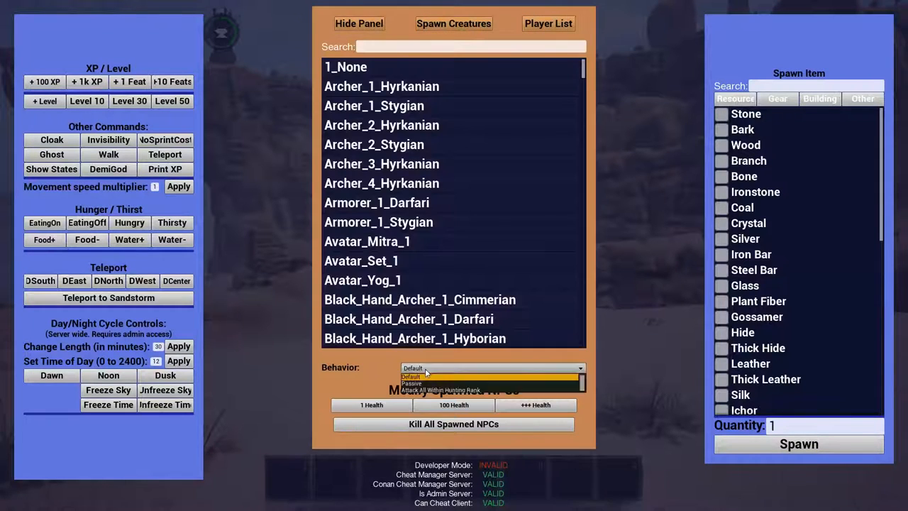
pyautogui.click(426, 384)
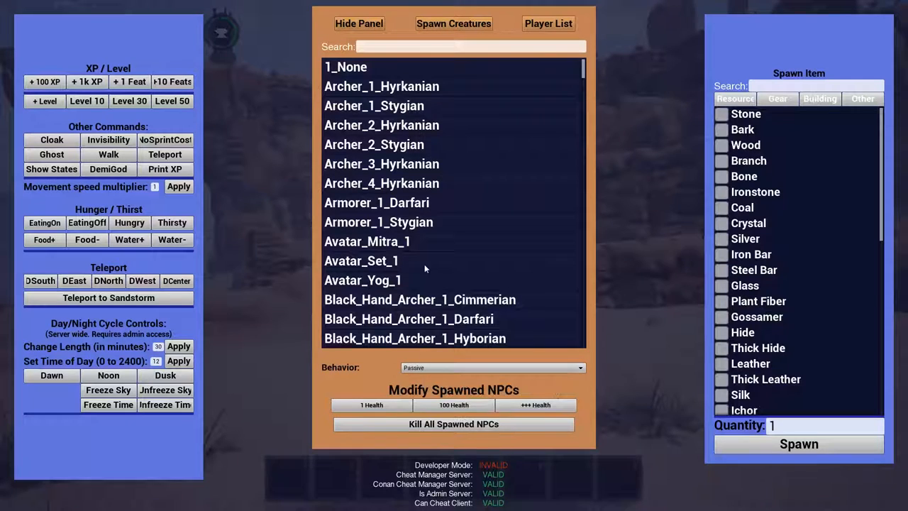
pyautogui.moveTo(445, 275)
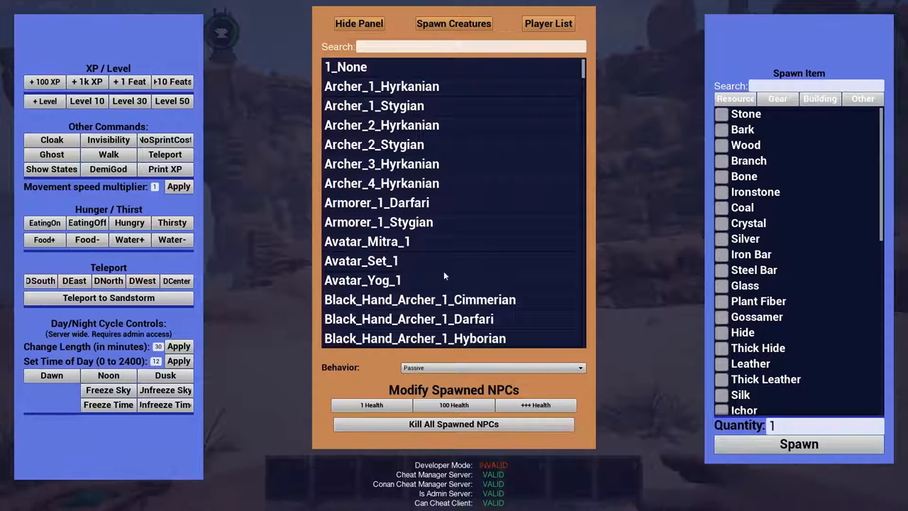
pyautogui.moveTo(430, 112)
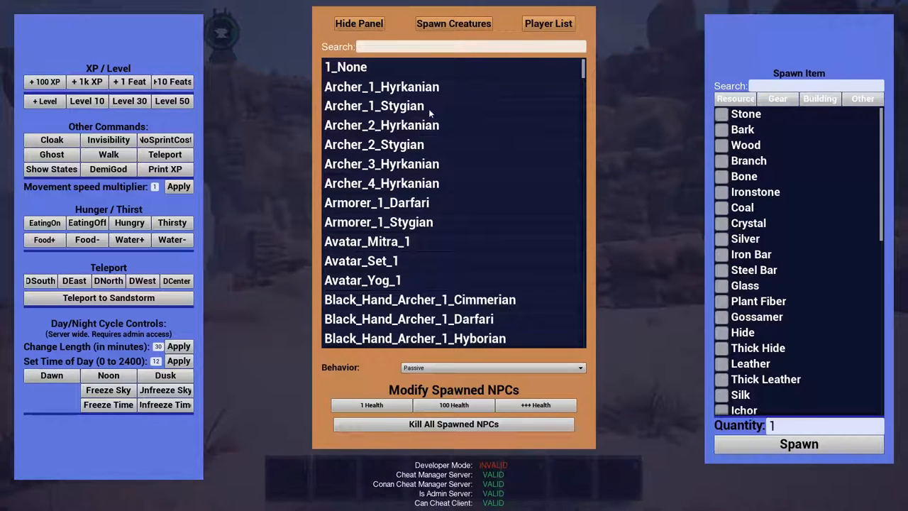
pyautogui.moveTo(452, 149)
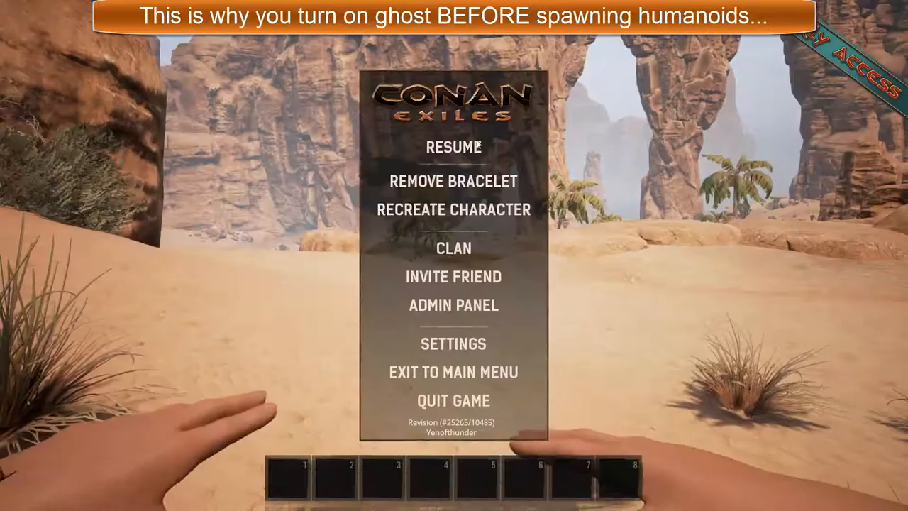
pyautogui.moveTo(455, 314)
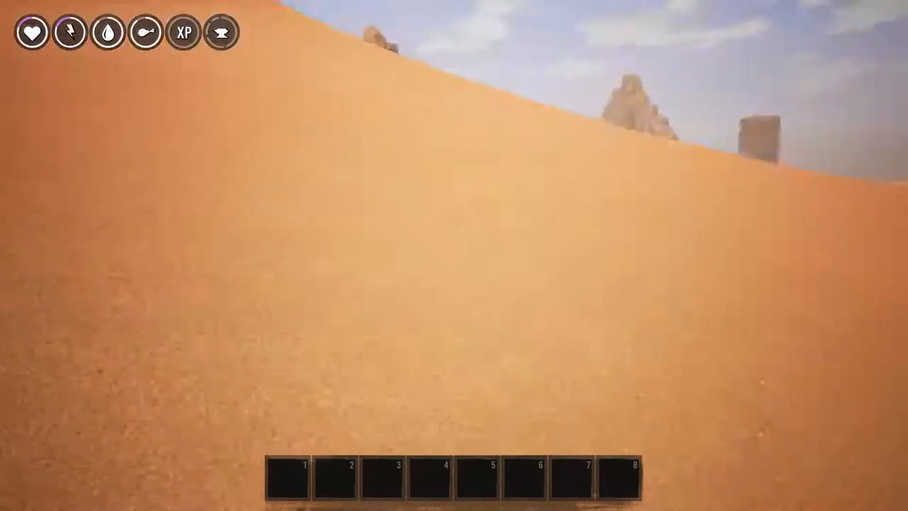
pyautogui.moveTo(455, 256)
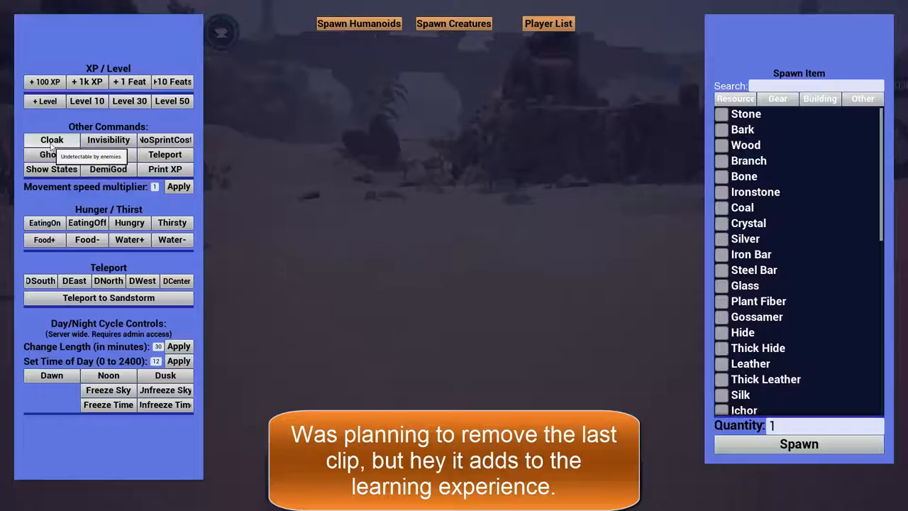
# Enable Cloak so enemies cannot detect the character.
pyautogui.click(51, 139)
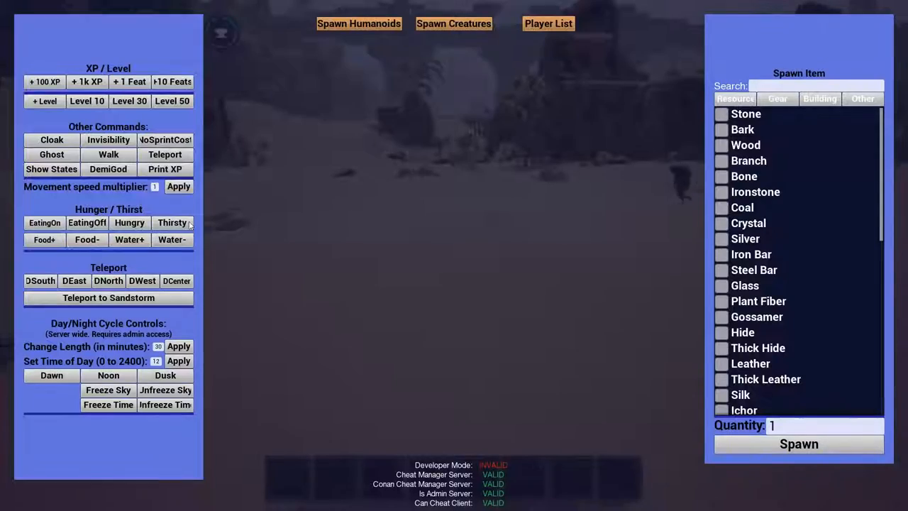
pyautogui.click(357, 23)
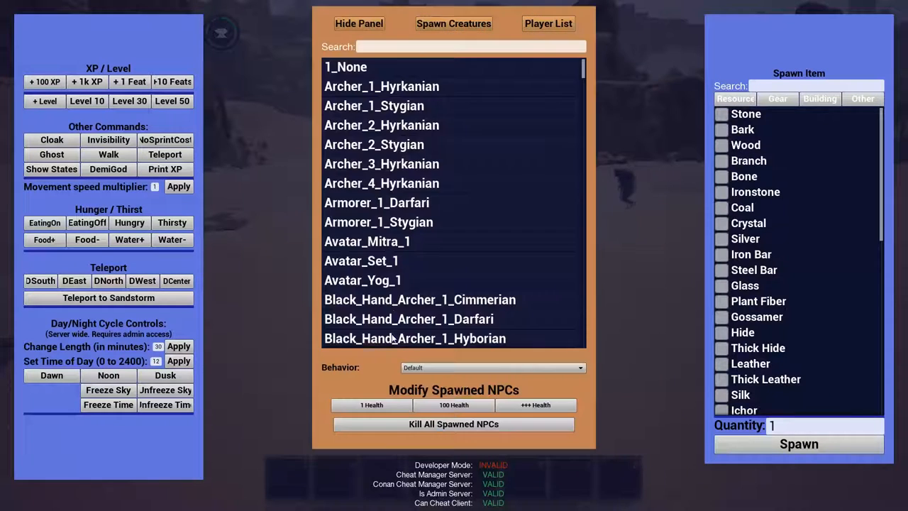
pyautogui.scroll(-3)
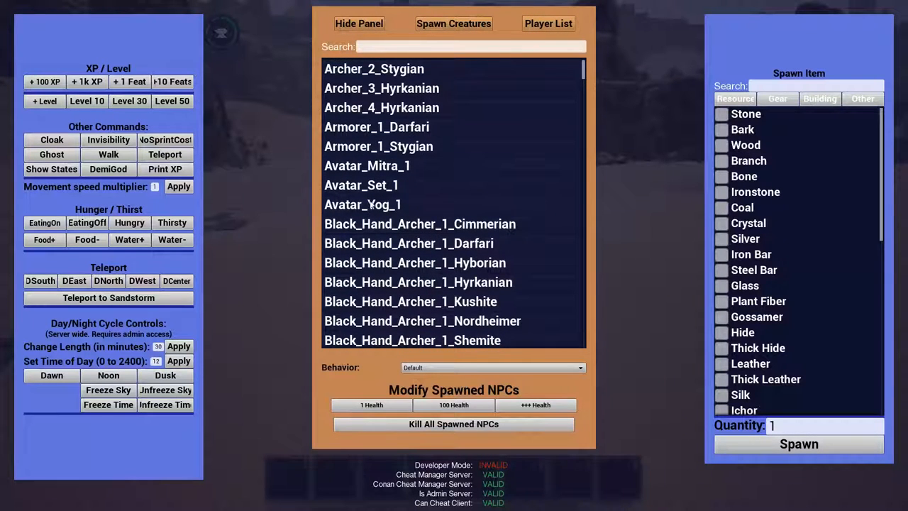
pyautogui.moveTo(424, 188)
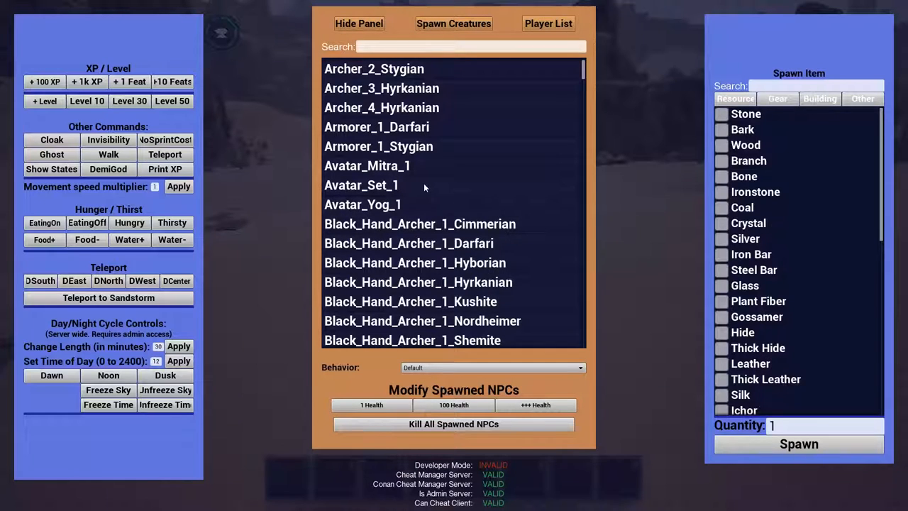
pyautogui.moveTo(387, 168)
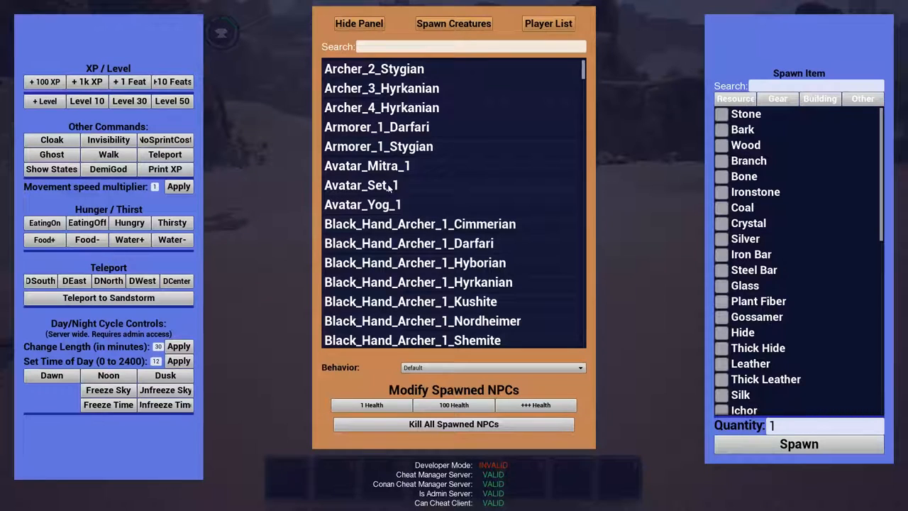
pyautogui.scroll(-3)
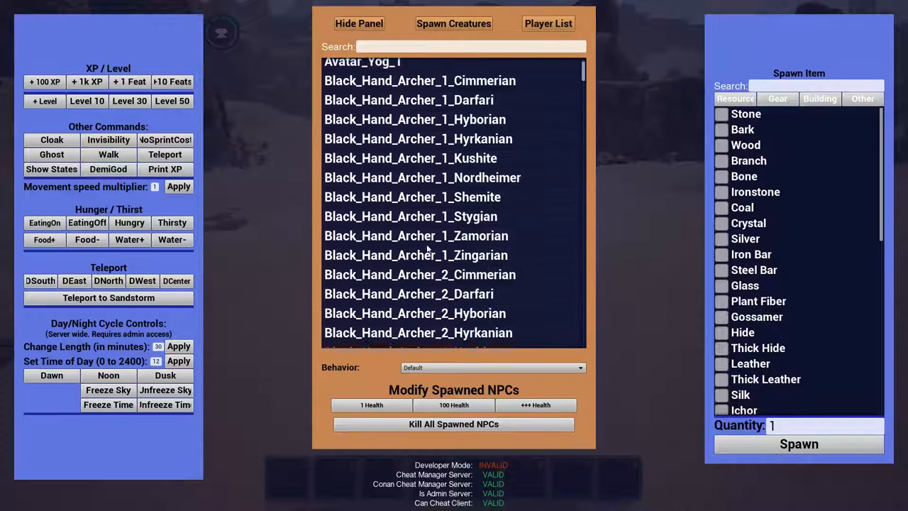
pyautogui.scroll(-3)
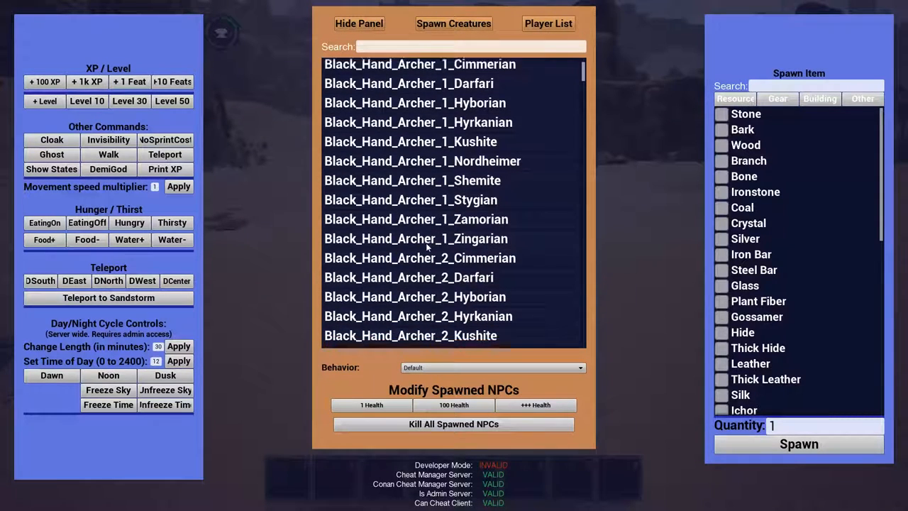
pyautogui.scroll(-3)
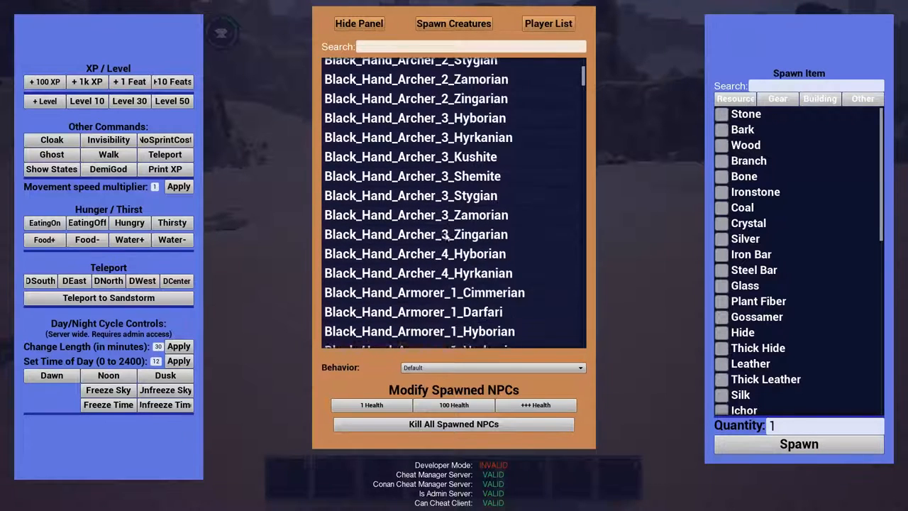
pyautogui.scroll(-3)
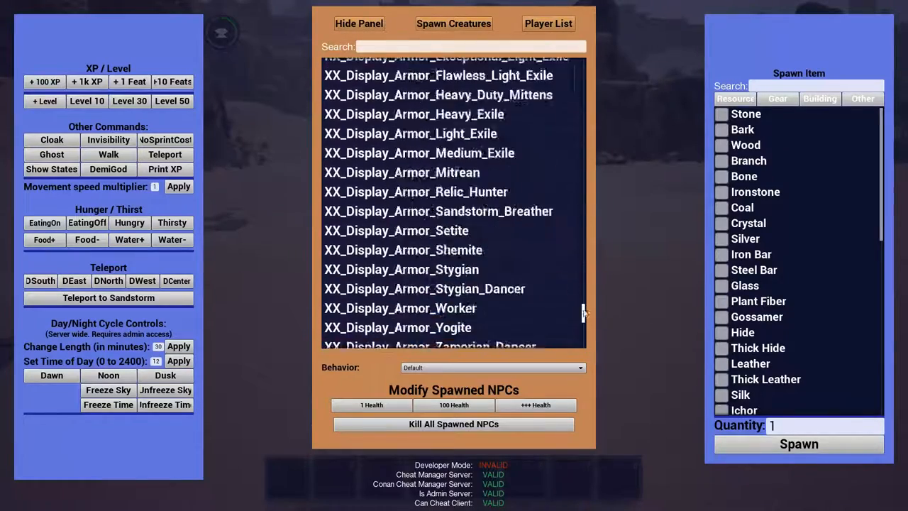
pyautogui.scroll(-3)
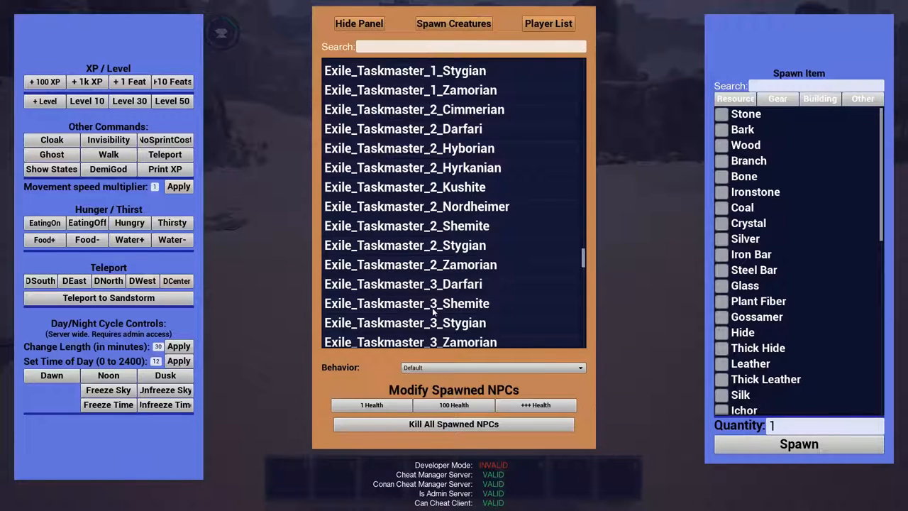
# Switch to Spawn Creatures, scroll to predator entries, and review the Behavior choices.
pyautogui.click(454, 23)
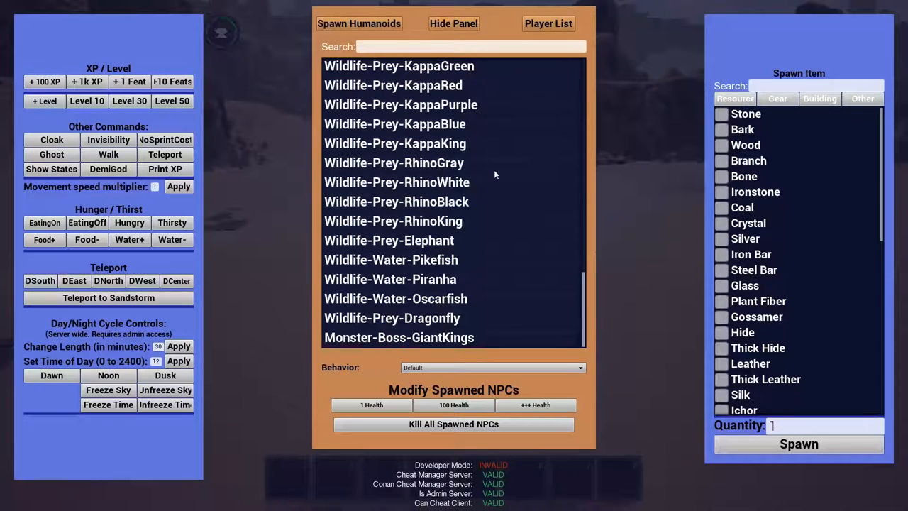
pyautogui.scroll(-3)
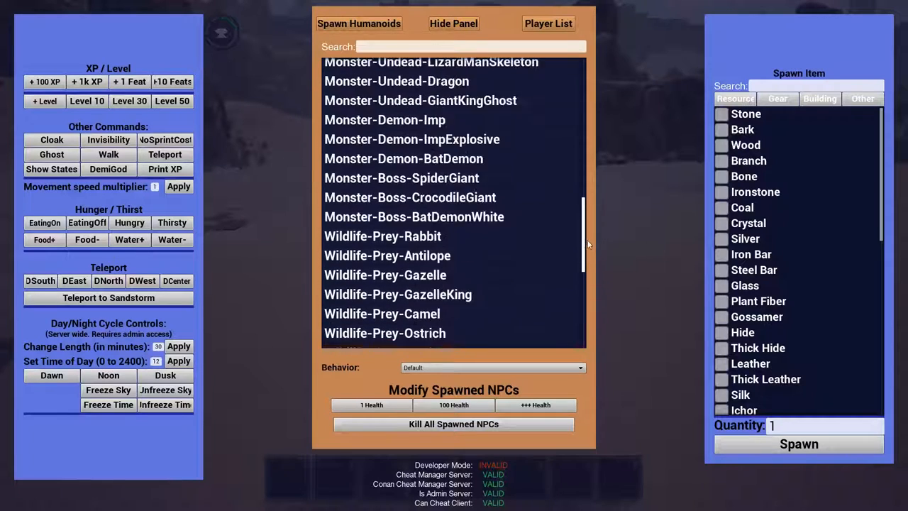
pyautogui.scroll(-3)
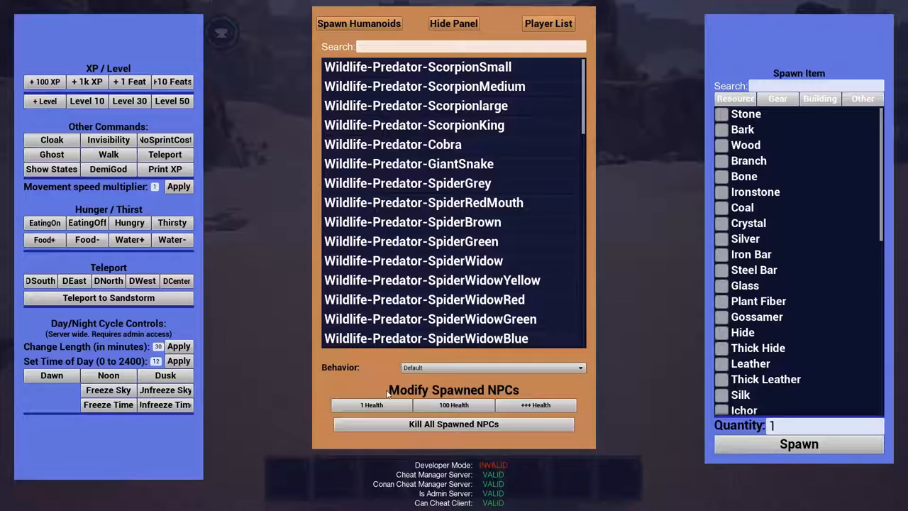
pyautogui.click(492, 367)
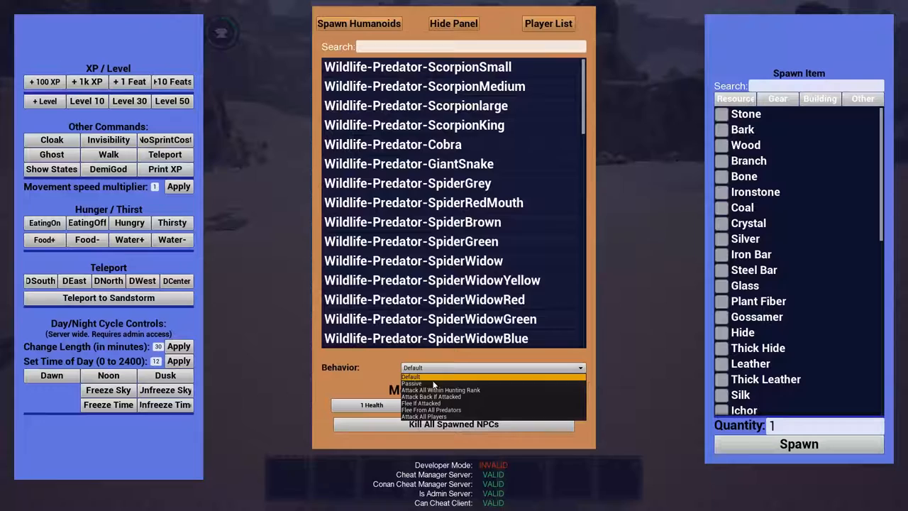
pyautogui.moveTo(420, 396)
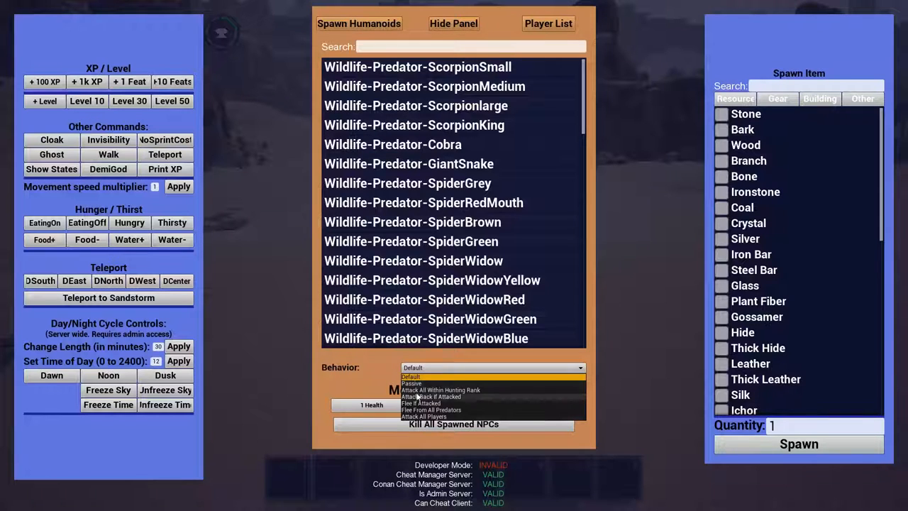
pyautogui.moveTo(417, 403)
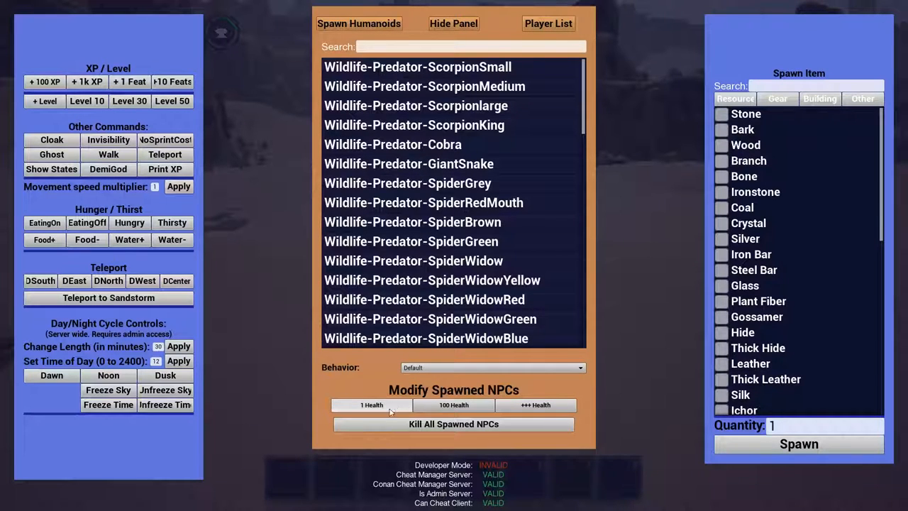
pyautogui.moveTo(403, 410)
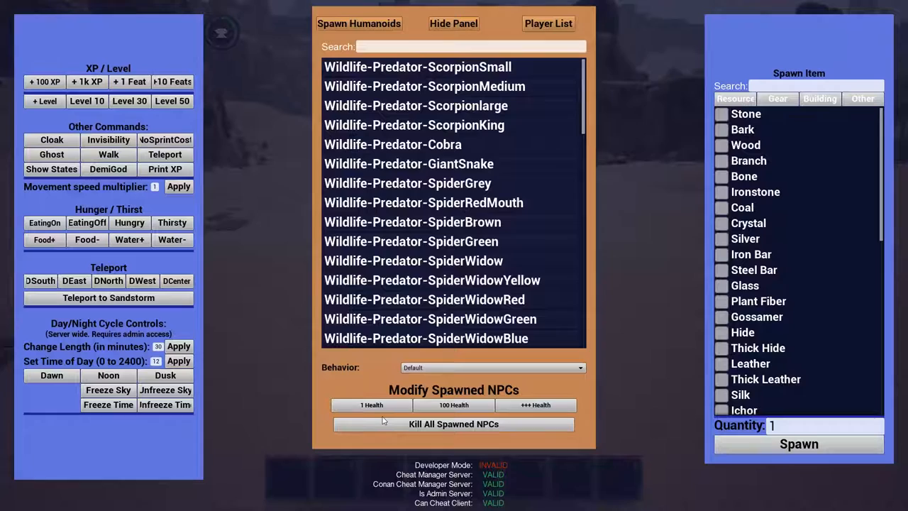
pyautogui.moveTo(526, 419)
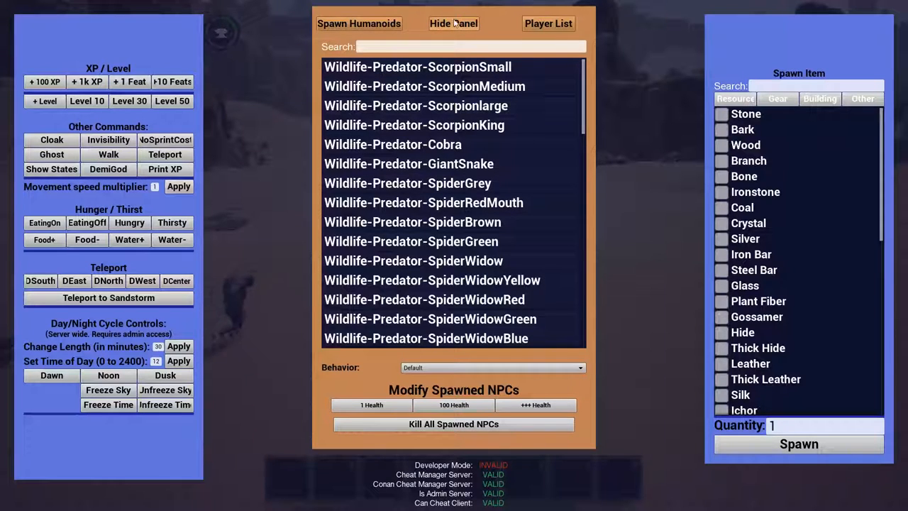
# Check the online and banned players, then hide the central spawn panel.
pyautogui.click(549, 23)
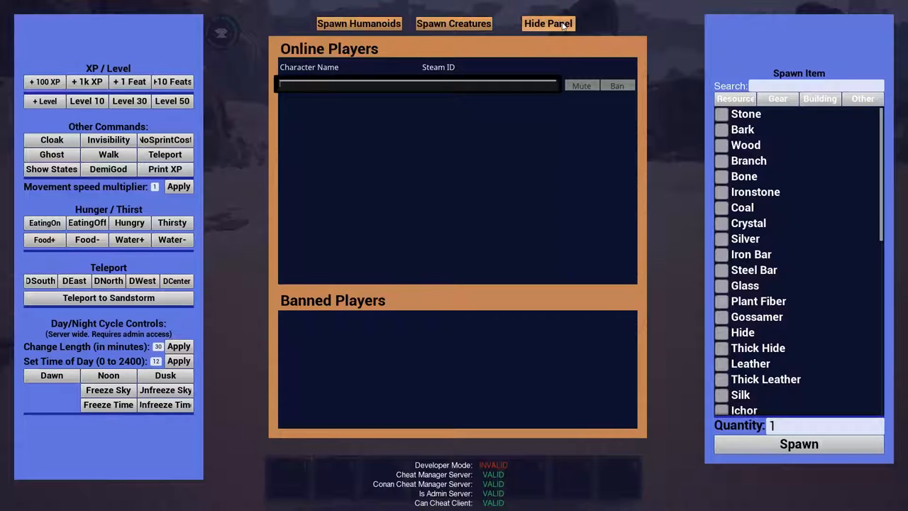
pyautogui.click(549, 23)
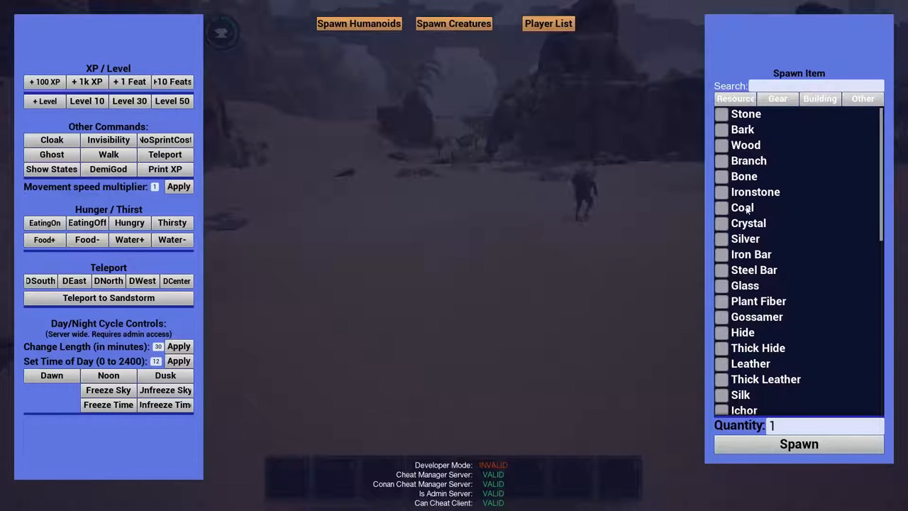
pyautogui.moveTo(736, 98)
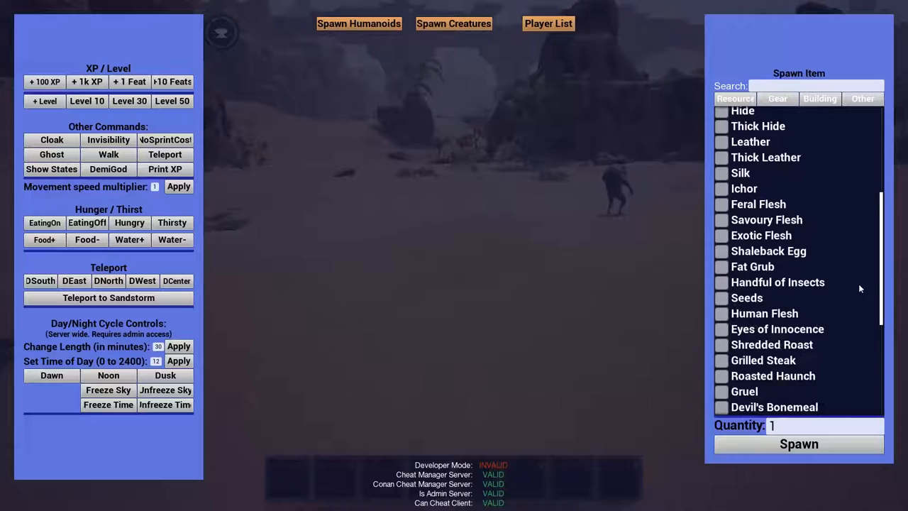
# Filter the item spawner to Building items like wells and tables, quantity 2.
pyautogui.scroll(-3)
pyautogui.write('2')
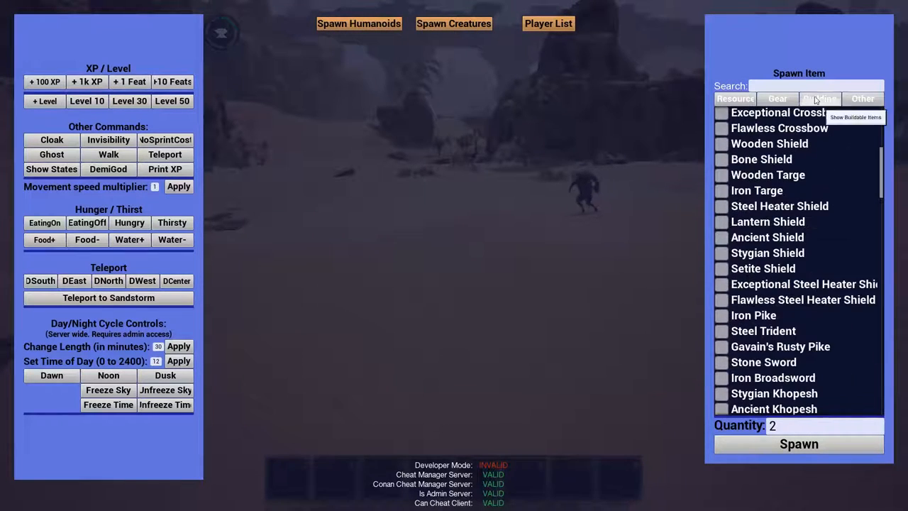
pyautogui.click(819, 99)
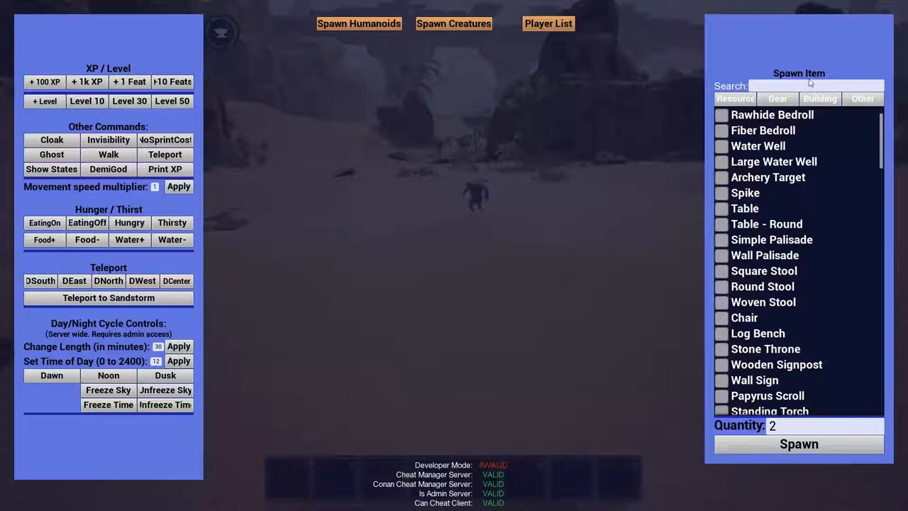
pyautogui.click(816, 85)
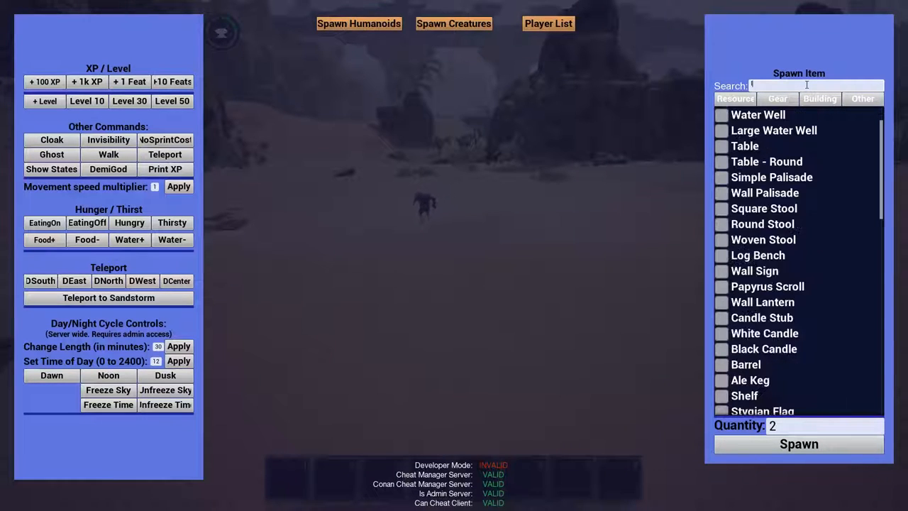
# Search 'longsw' to narrow the spawner to three longsword variants.
pyautogui.write('longsw')
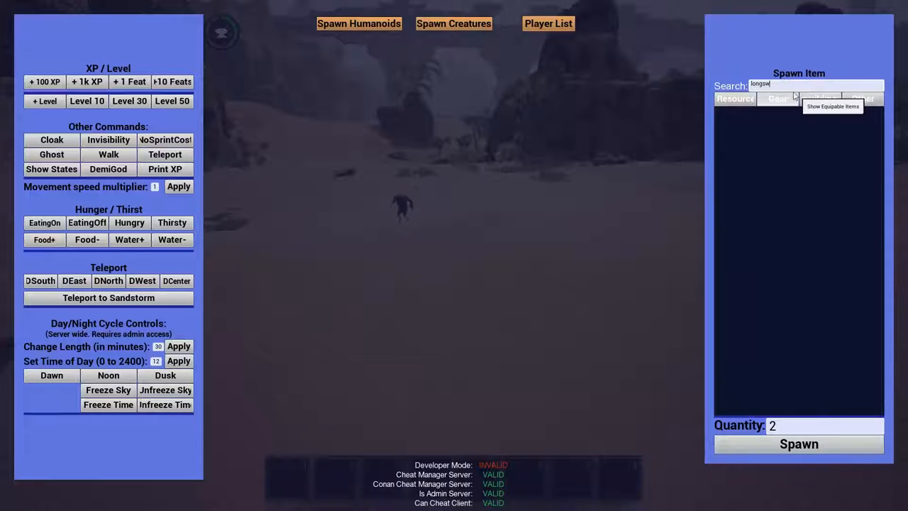
pyautogui.write('longsw')
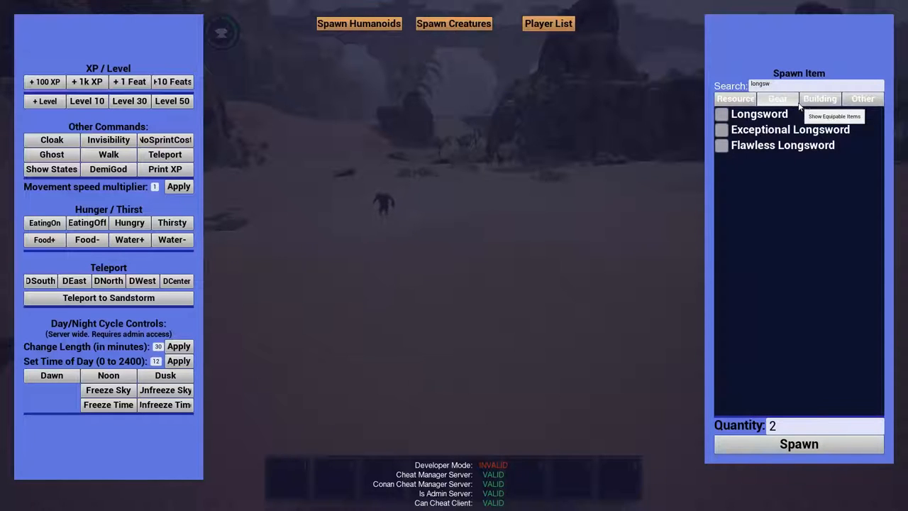
pyautogui.moveTo(834, 99)
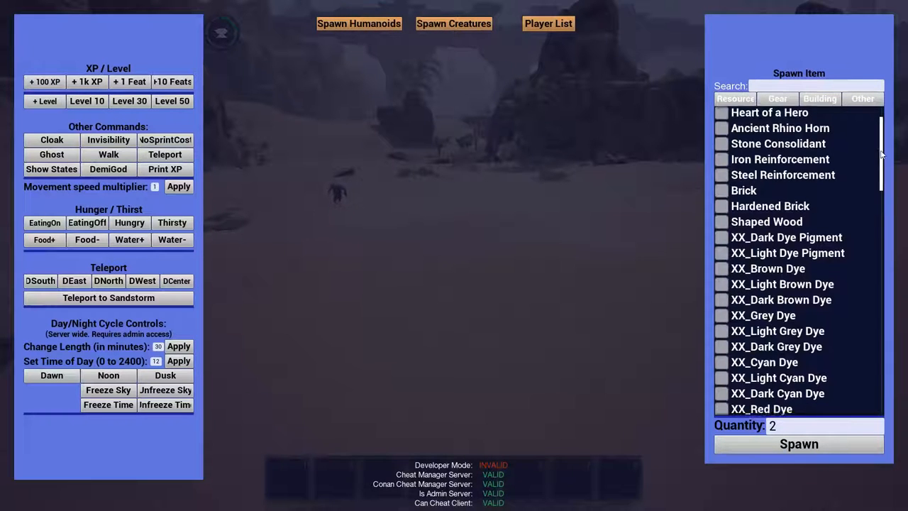
# Scroll the unfiltered Spawn Item list down to the lore and named entries.
pyautogui.scroll(-3)
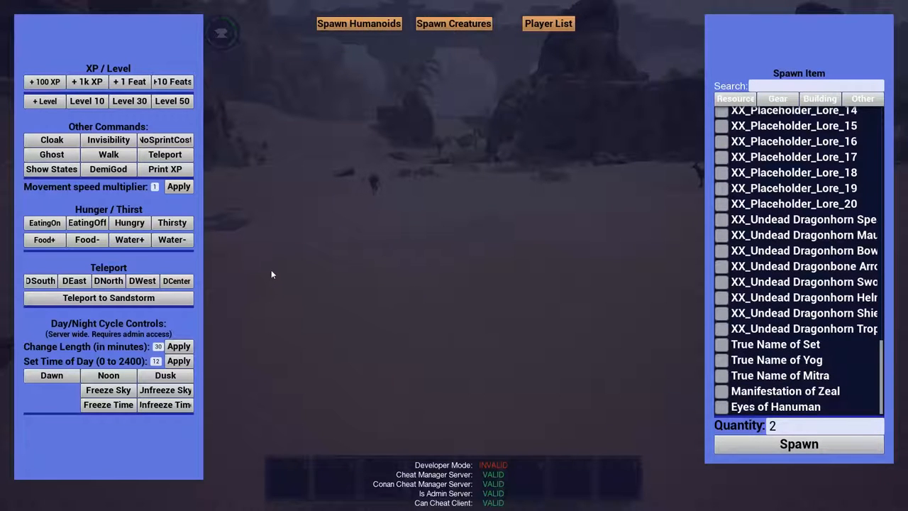
pyautogui.moveTo(283, 263)
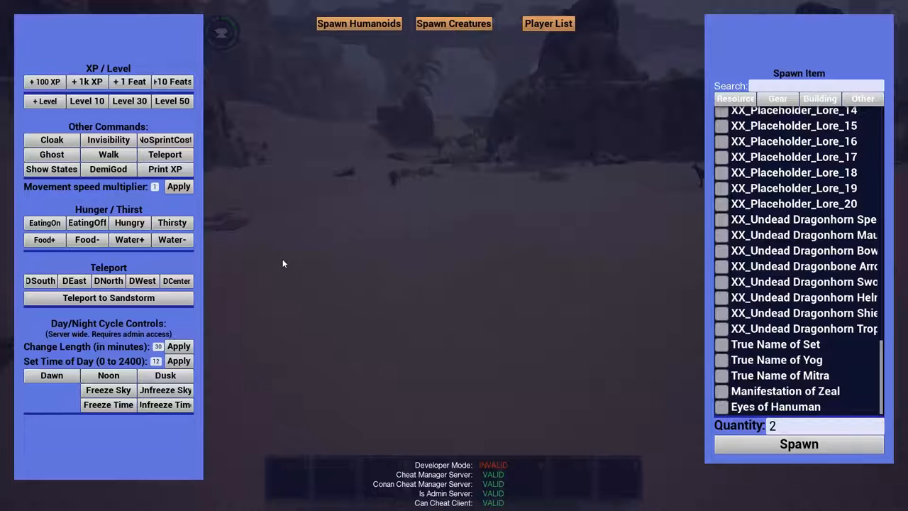